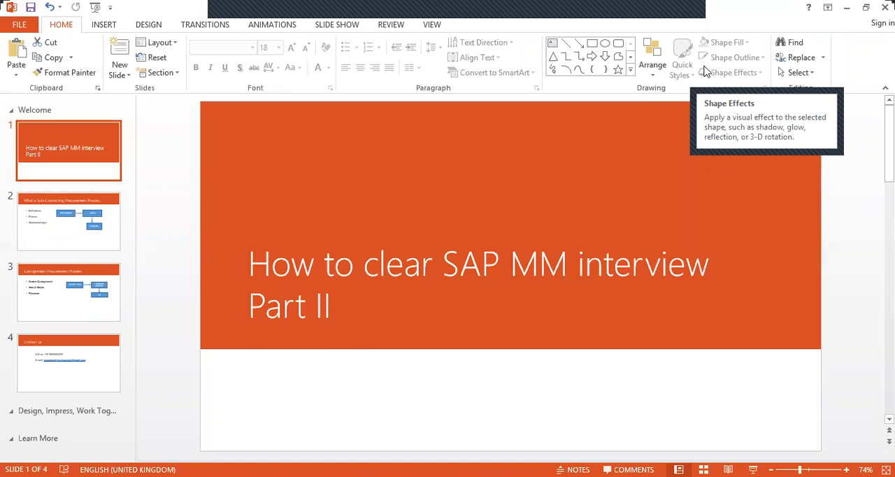
mouse_move(61, 223)
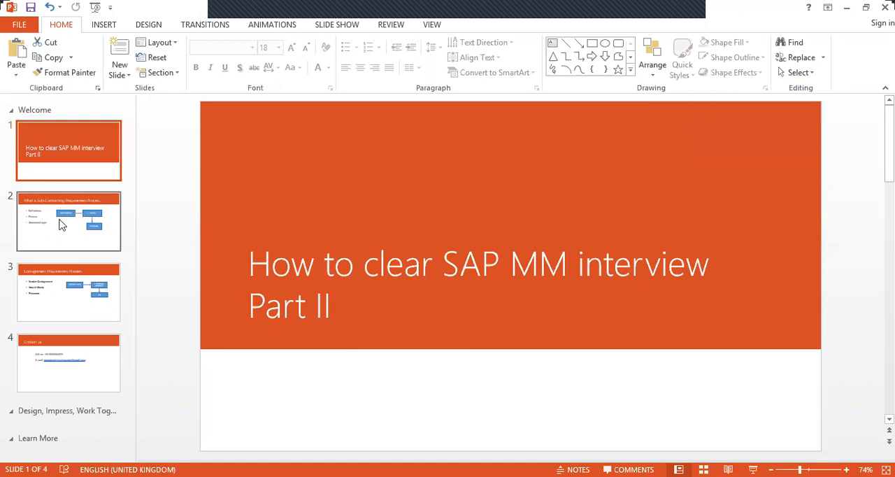
Display slide 2, 'What is Sub-Contracting Procurement Process', in the editing area.
left_click(68, 220)
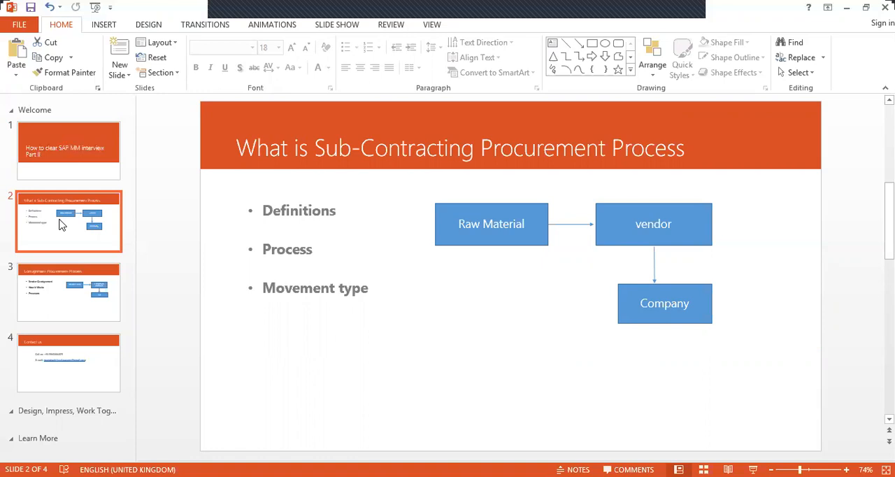
mouse_move(500, 232)
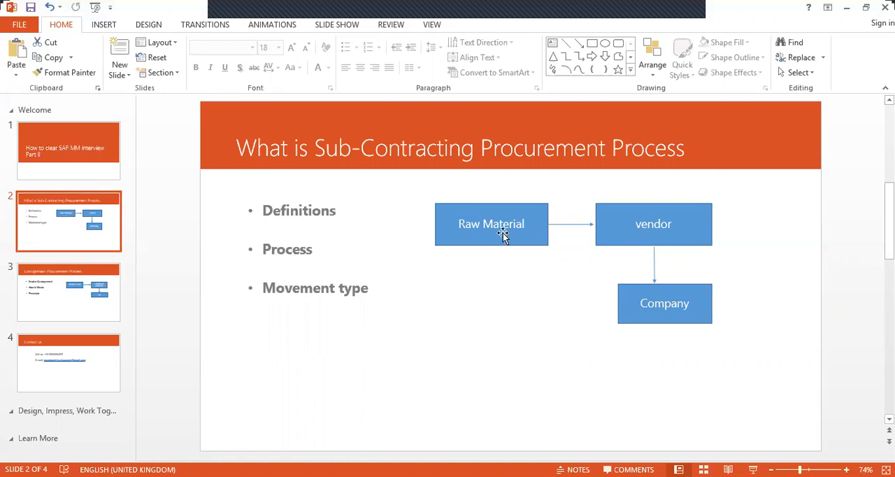
mouse_move(656, 265)
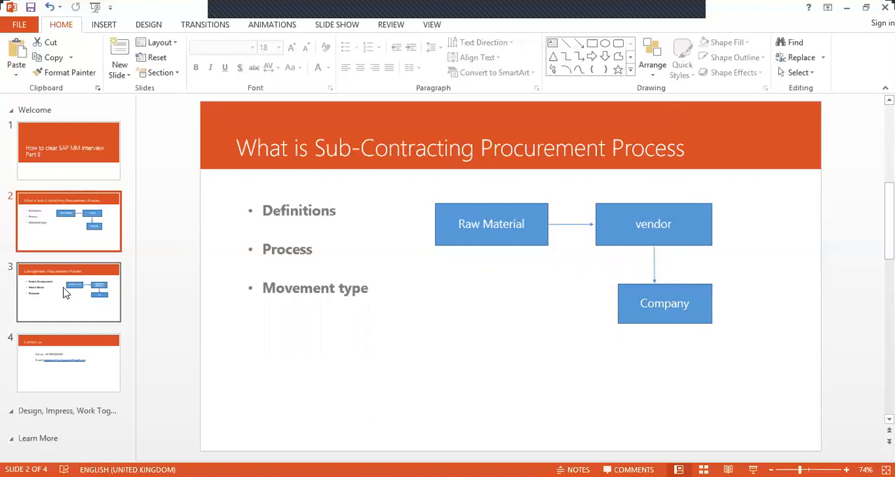
View the Consignment Procurement Process slide, then the closing Contact us slide.
left_click(69, 292)
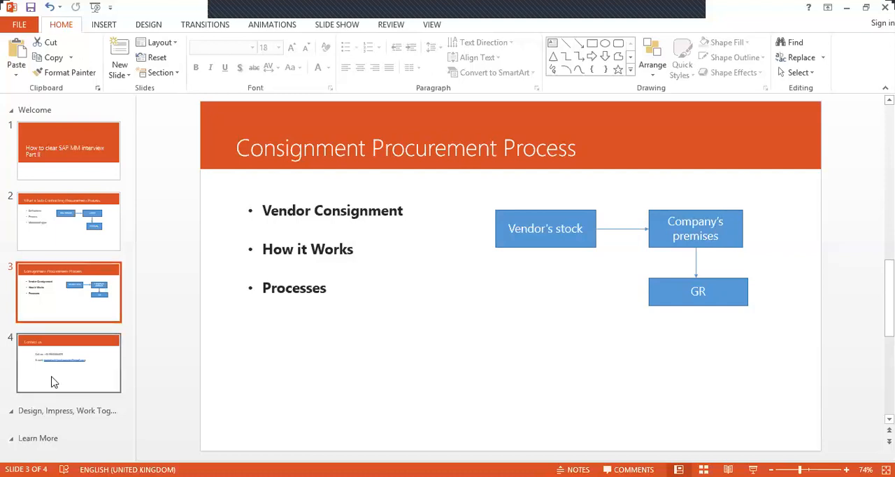
left_click(69, 363)
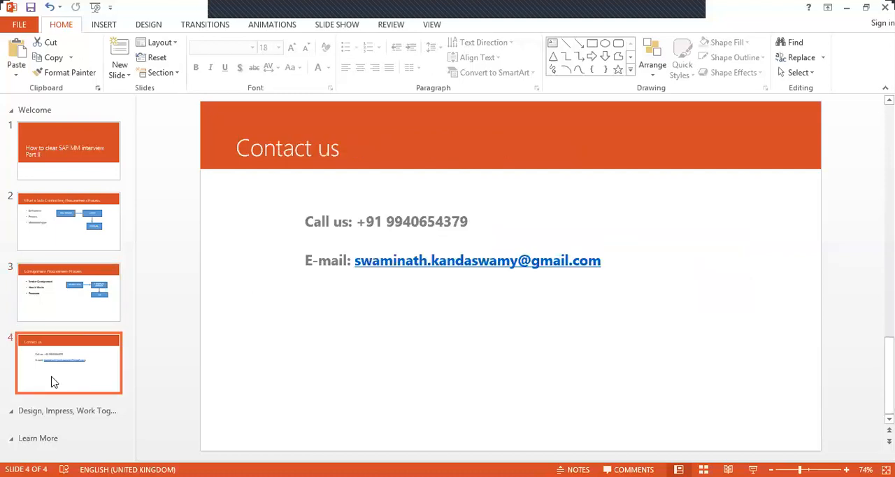